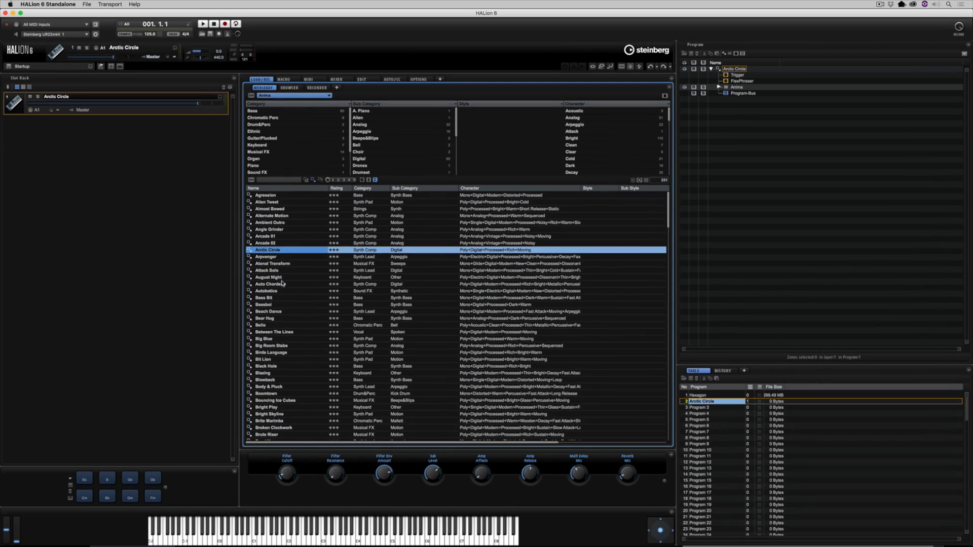
Load the Arctic Circle preset from the Anima results into the first slot
{"action": "double_click", "coordinate": [272, 283]}
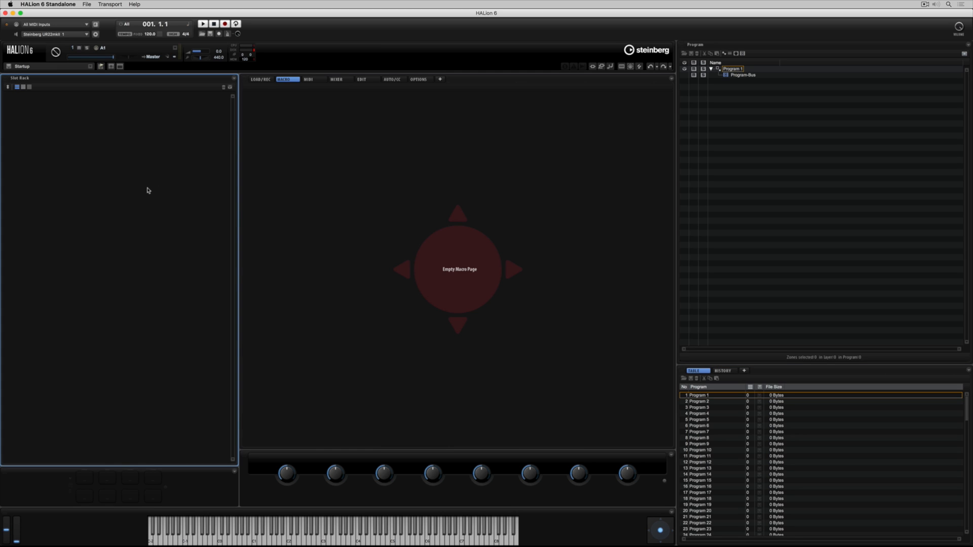
{"action": "mouse_move", "coordinate": [119, 190]}
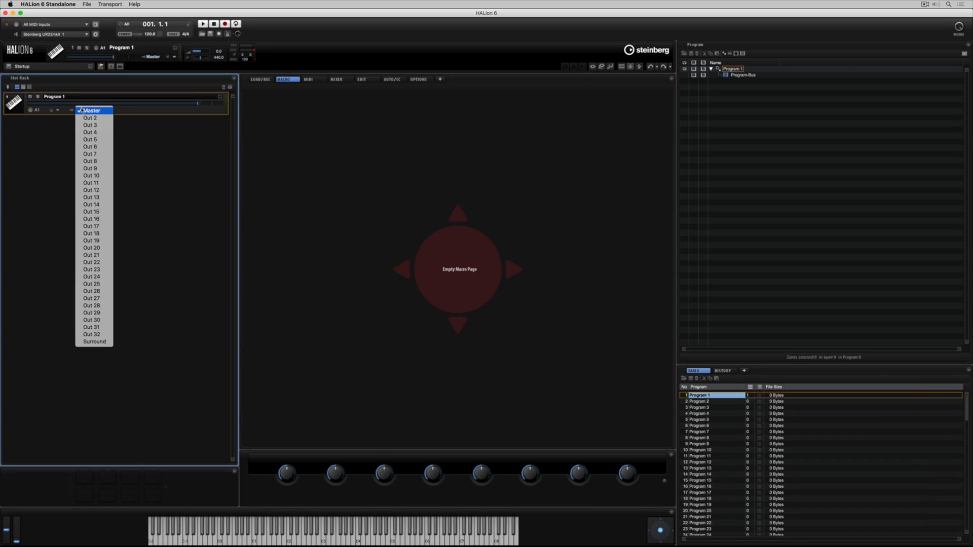
Keep the new Program 1's slot output routed to Master
{"action": "left_click", "coordinate": [91, 109]}
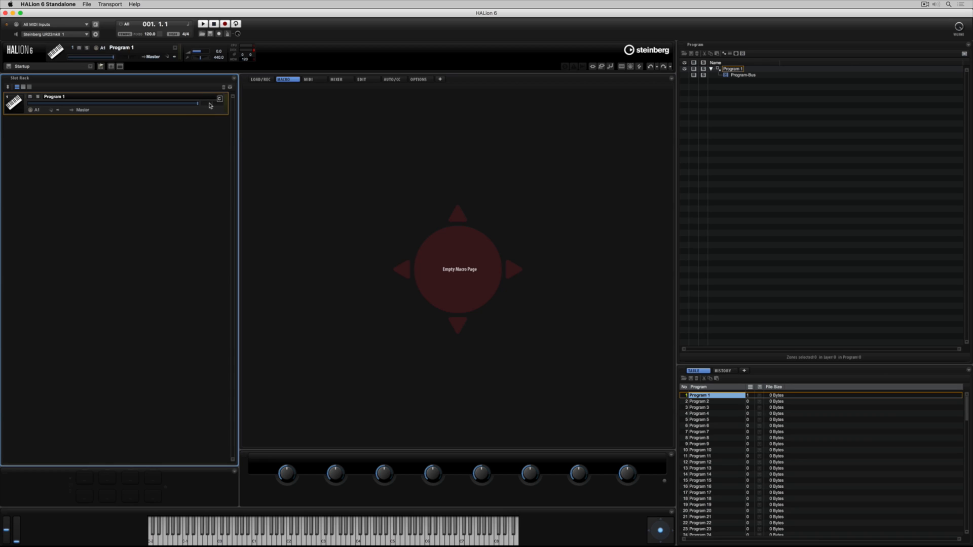
{"action": "mouse_move", "coordinate": [210, 103]}
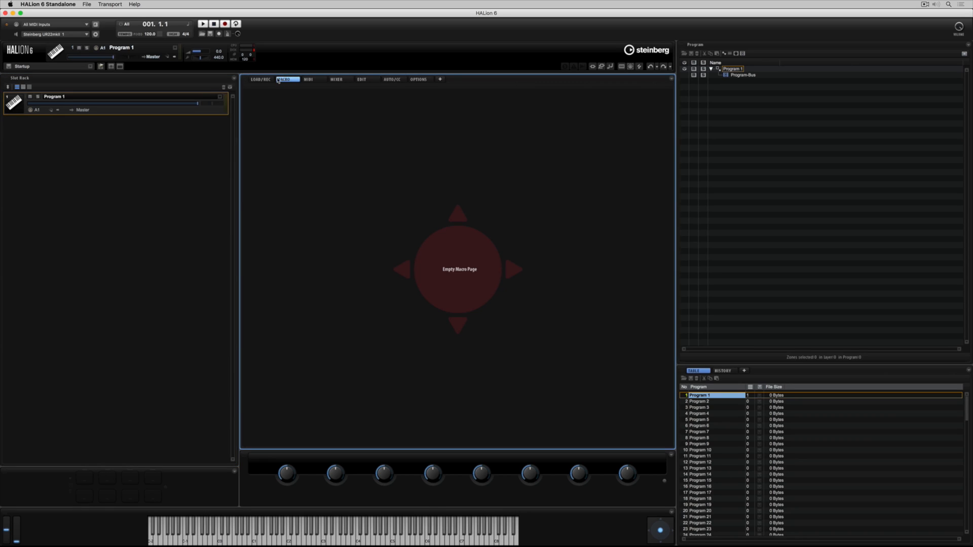
Filter the Load browser to the Piano category and A. Piano sub category
{"action": "left_click", "coordinate": [260, 79]}
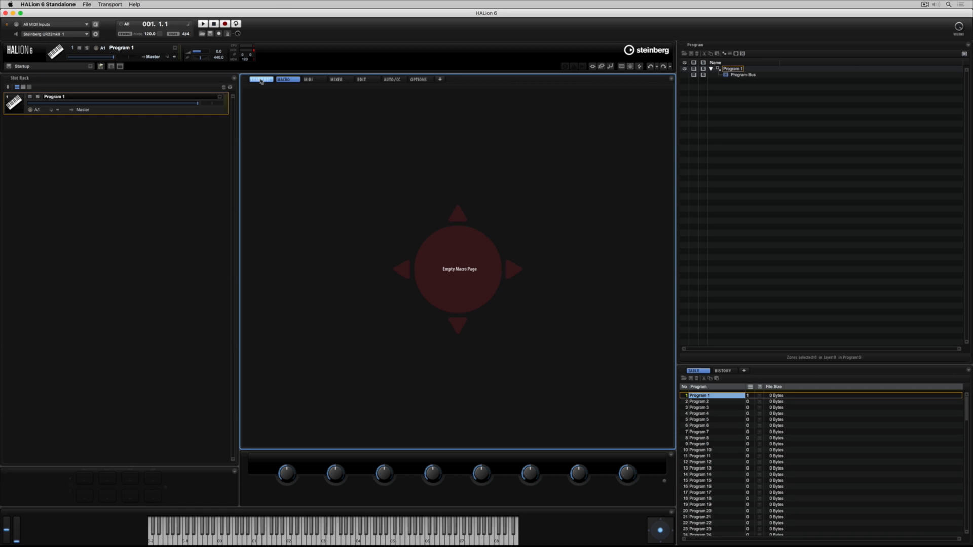
{"action": "left_click", "coordinate": [259, 79]}
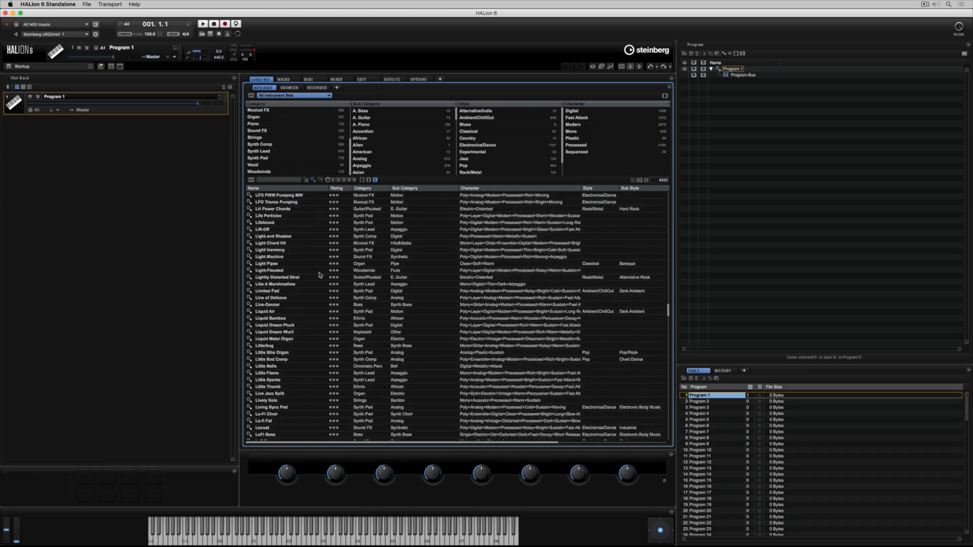
{"action": "scroll", "scroll_direction": "down", "scroll_amount": 3}
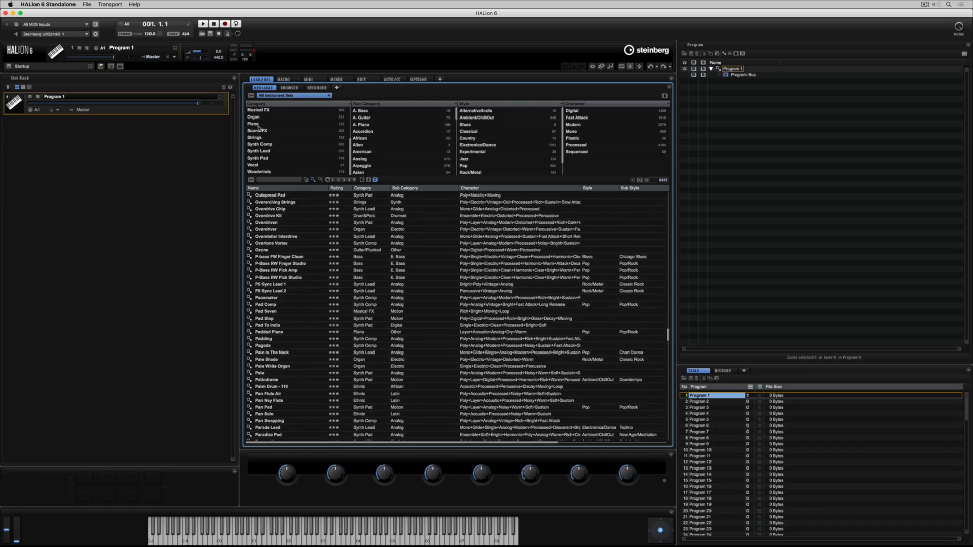
{"action": "left_click", "coordinate": [259, 124]}
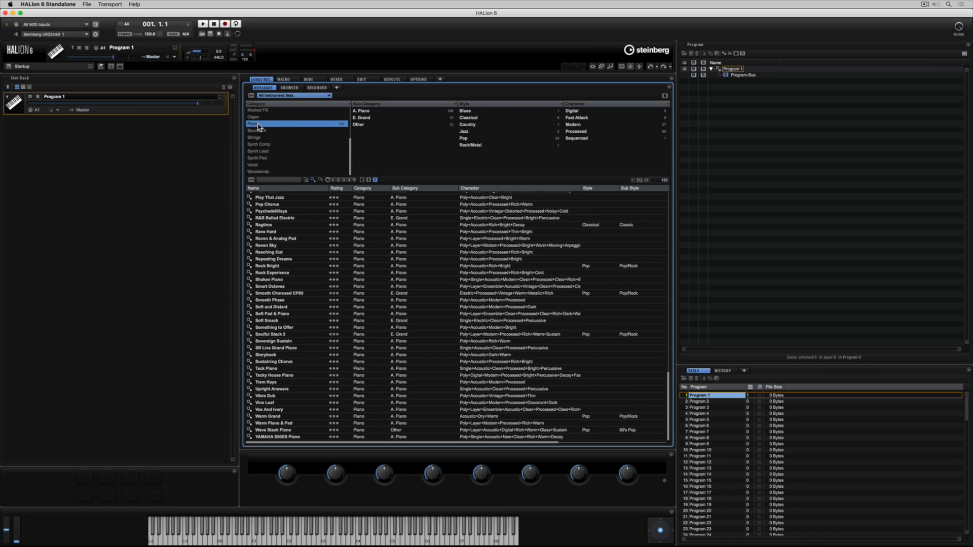
{"action": "left_click", "coordinate": [373, 111]}
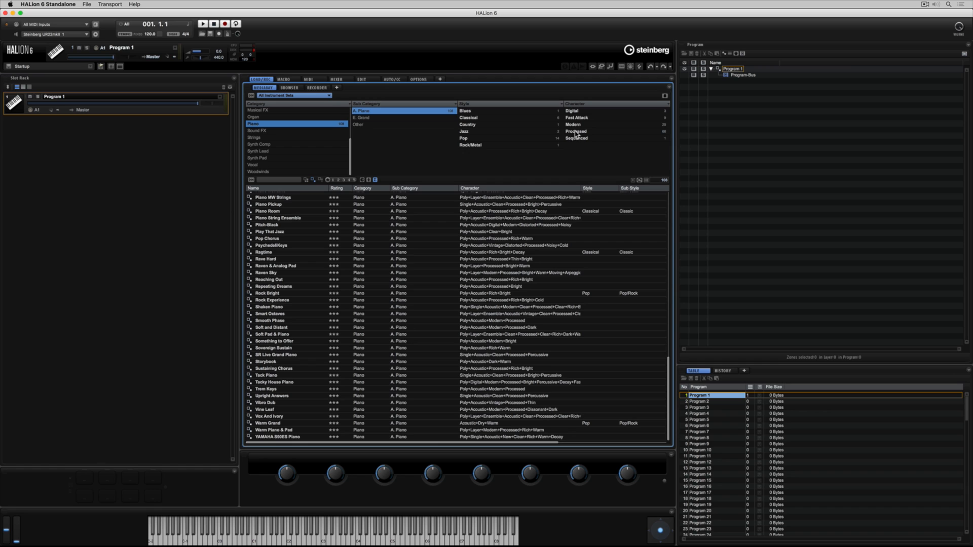
Toggle the Processed character filter on and back off for the piano list
{"action": "left_click", "coordinate": [576, 131]}
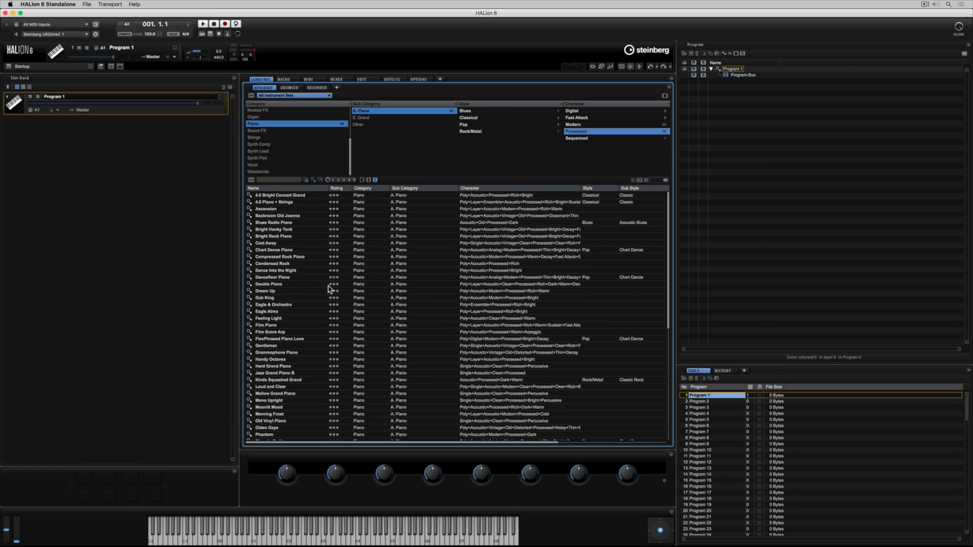
{"action": "left_click", "coordinate": [576, 131]}
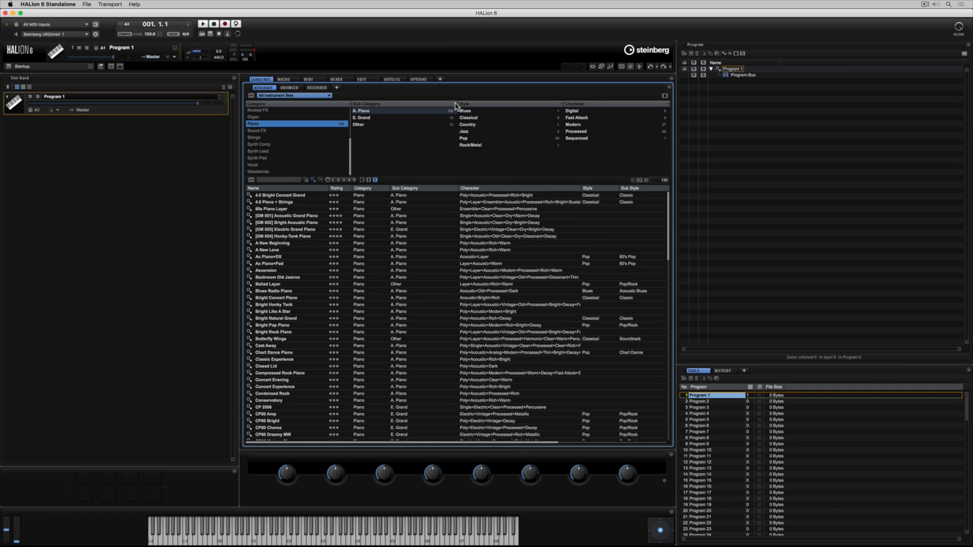
Switch a filter column via its attribute menu to show the Instrument Sets library overview
{"action": "right_click", "coordinate": [456, 106]}
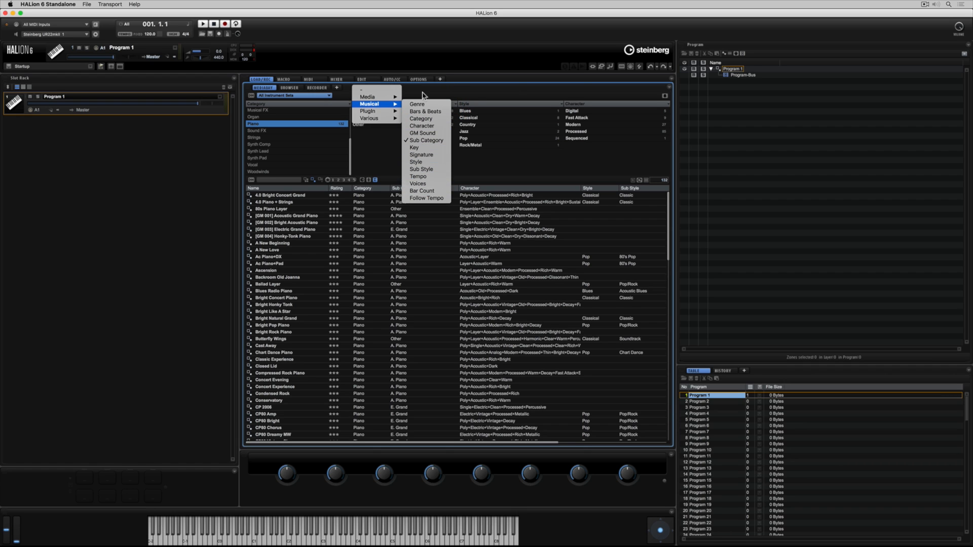
{"action": "left_click", "coordinate": [426, 140]}
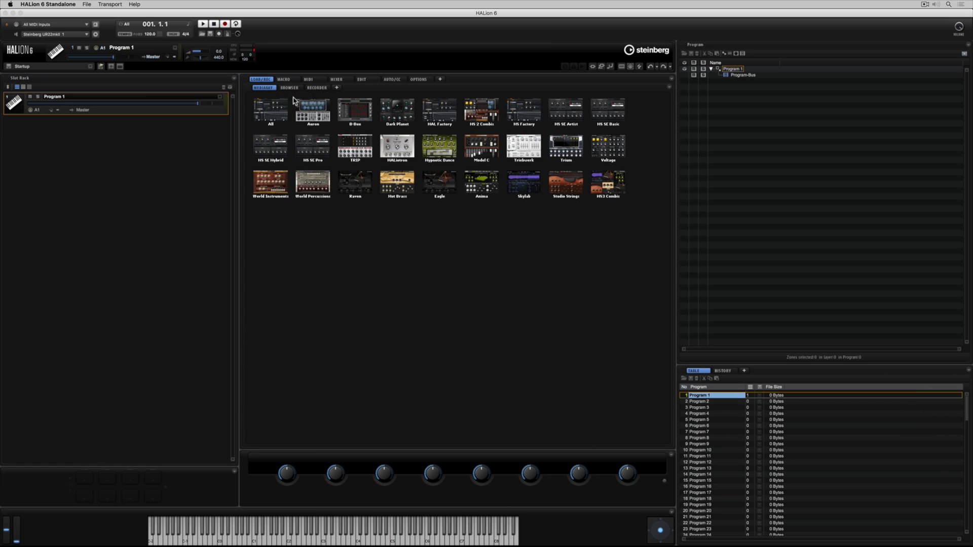
Enter the Anima library and audition the Dance Mate and Dark Octave presets
{"action": "left_click", "coordinate": [481, 181]}
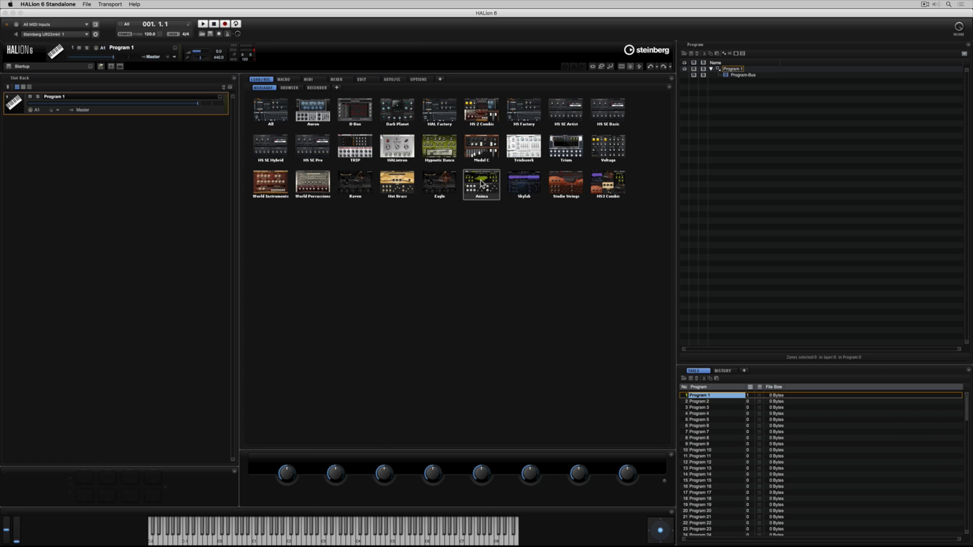
{"action": "double_click", "coordinate": [482, 183]}
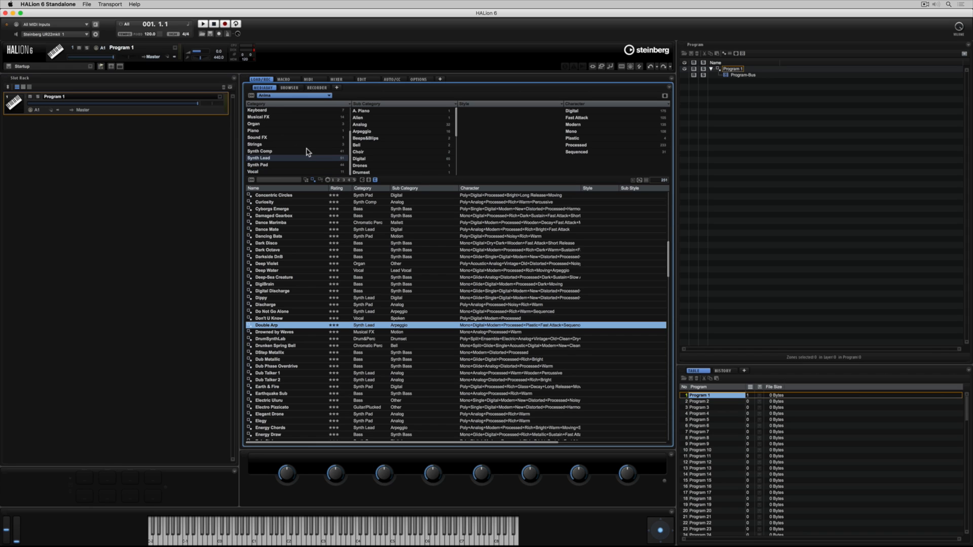
{"action": "left_click", "coordinate": [267, 229]}
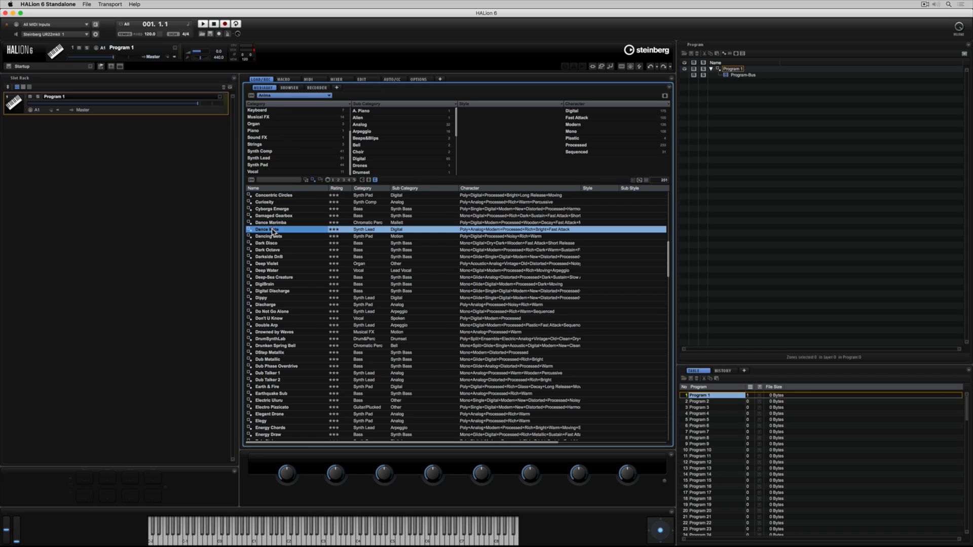
{"action": "left_click", "coordinate": [268, 250]}
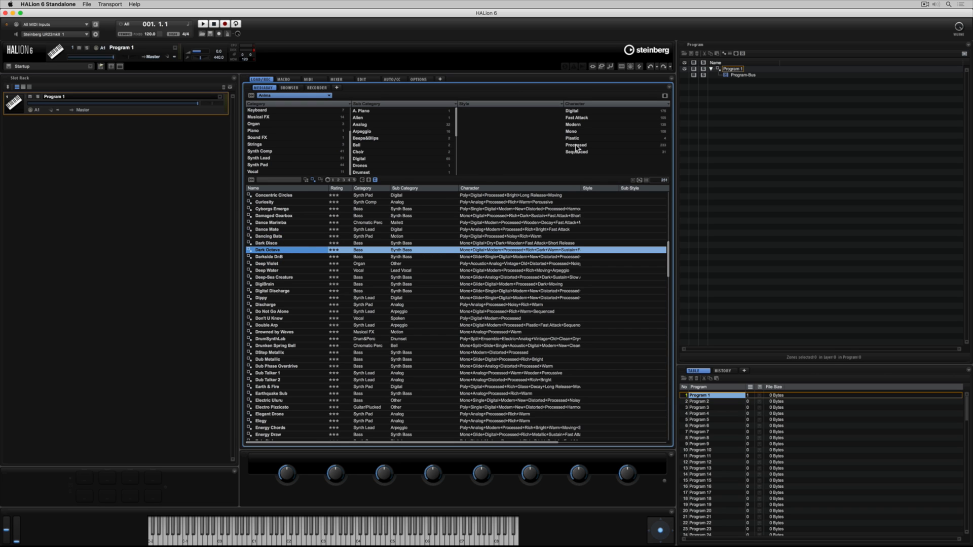
Filter Anima to Processed Synth Lead arpeggios and load Double Arp into the slot
{"action": "left_click", "coordinate": [576, 145]}
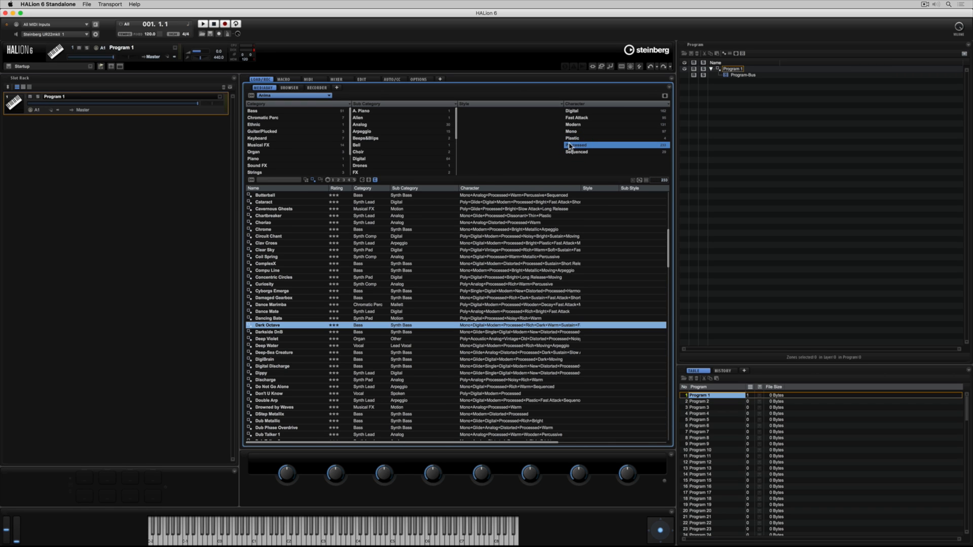
{"action": "left_click", "coordinate": [363, 130]}
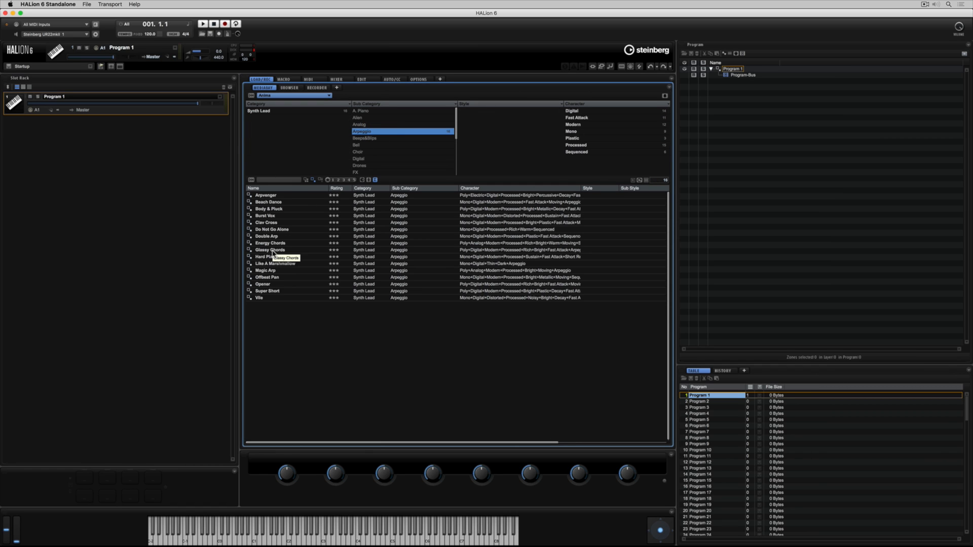
{"action": "double_click", "coordinate": [266, 236]}
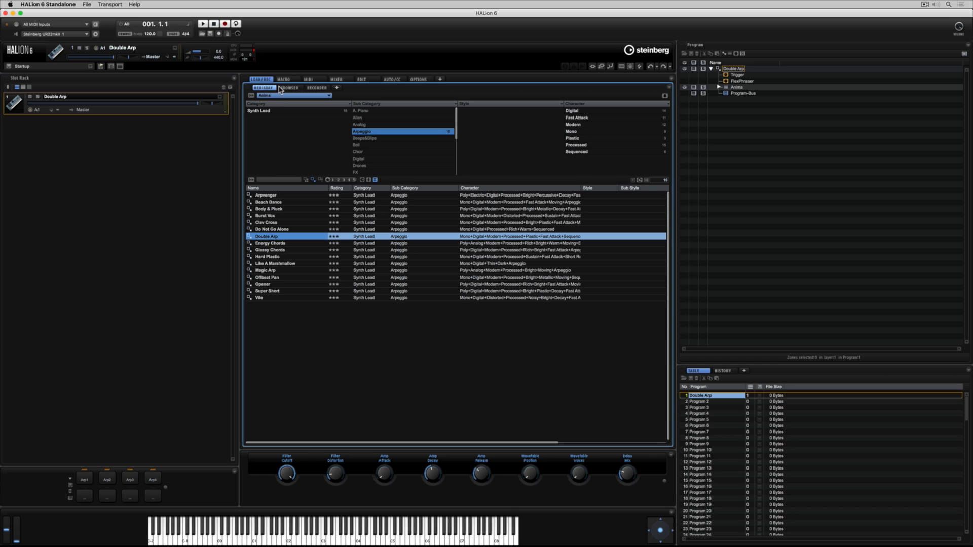
View the Anima macro page's second oscillator and sub oscillator sections
{"action": "left_click", "coordinate": [284, 79]}
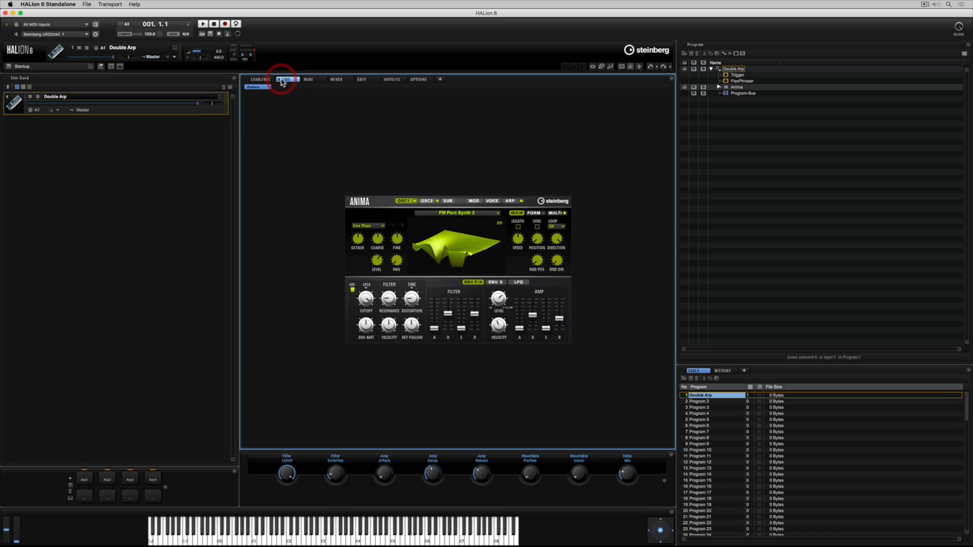
{"action": "left_click", "coordinate": [286, 79]}
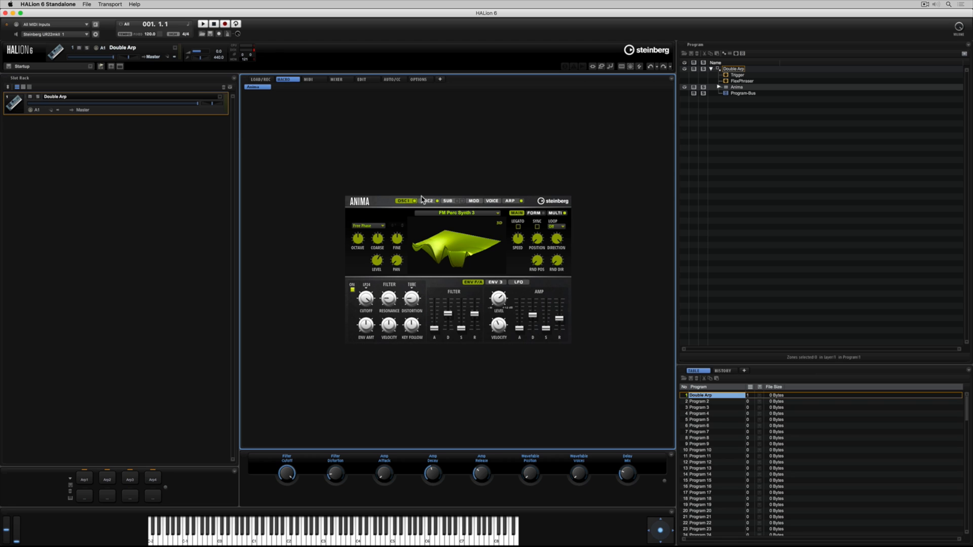
{"action": "left_click", "coordinate": [426, 201]}
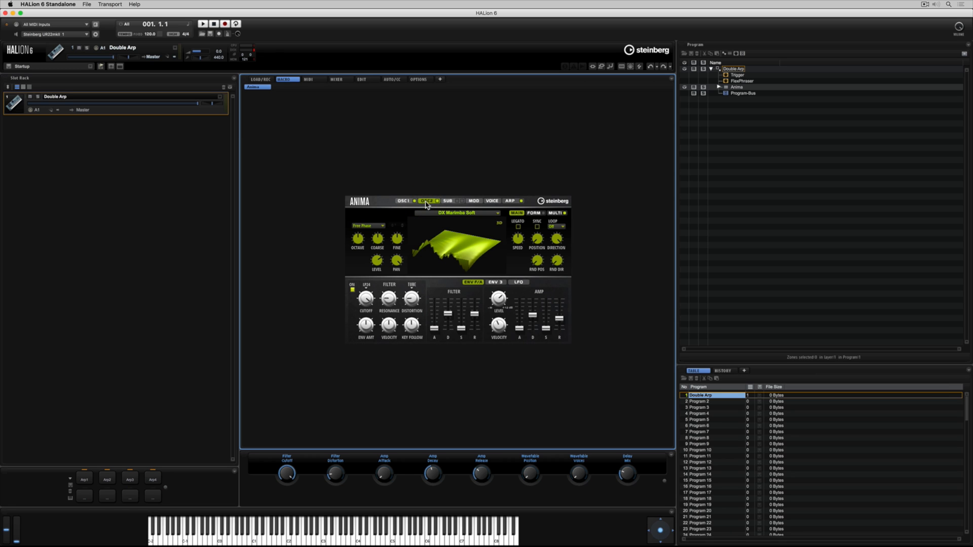
{"action": "left_click", "coordinate": [447, 201]}
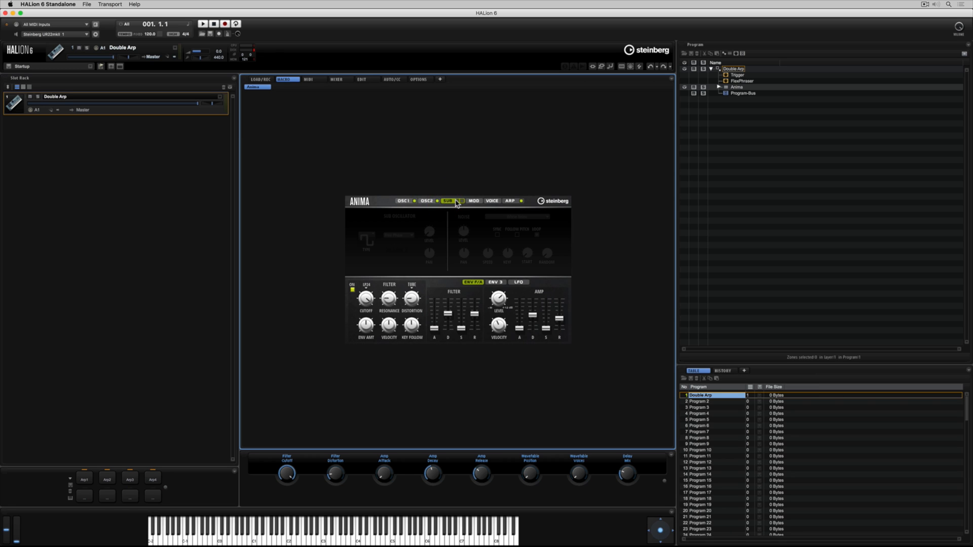
{"action": "left_click", "coordinate": [450, 201]}
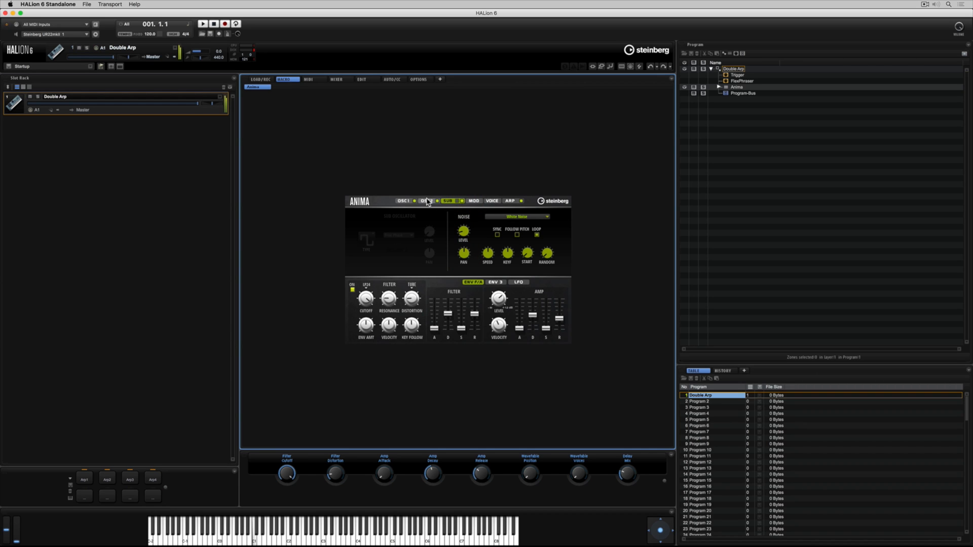
{"action": "left_click", "coordinate": [444, 201]}
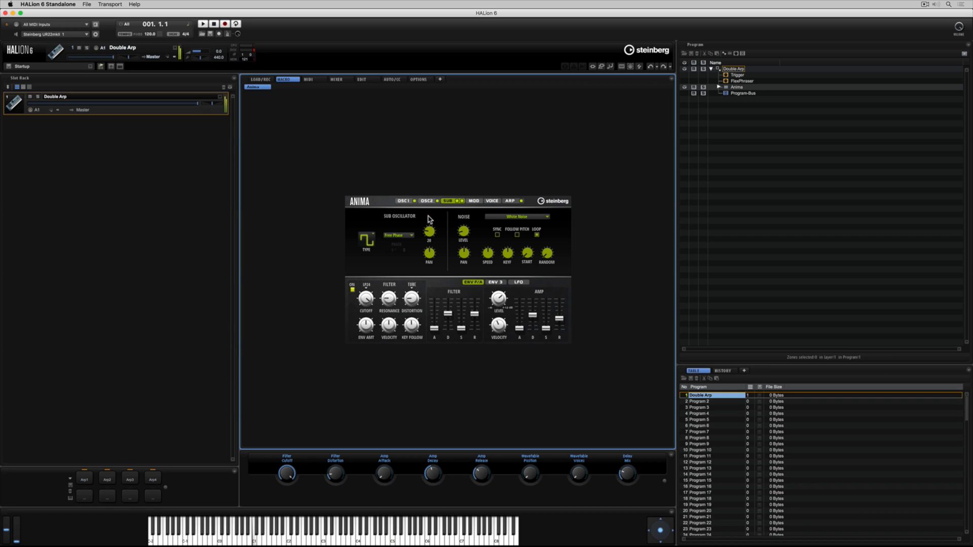
View the Anima modulation matrix, then the arpeggiator step pattern
{"action": "left_click", "coordinate": [473, 201]}
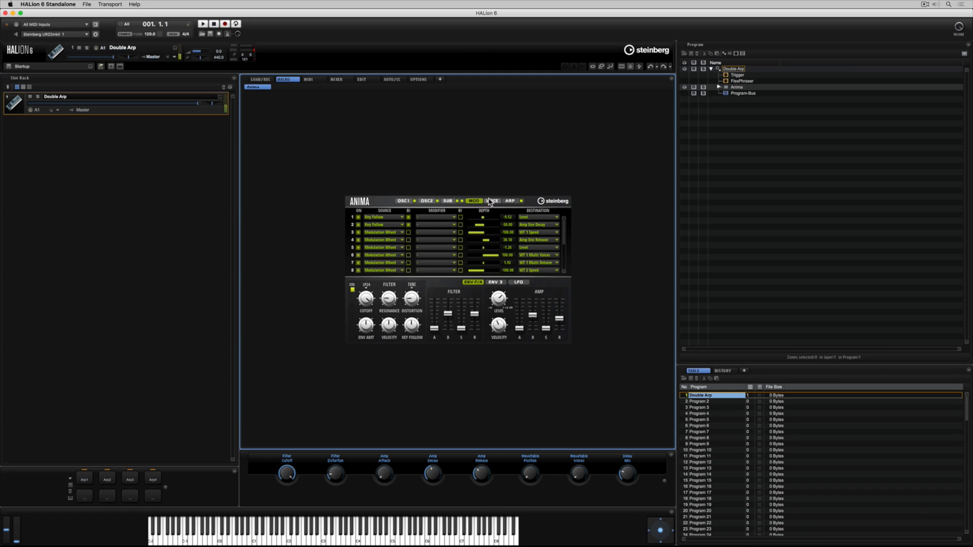
{"action": "left_click", "coordinate": [510, 201]}
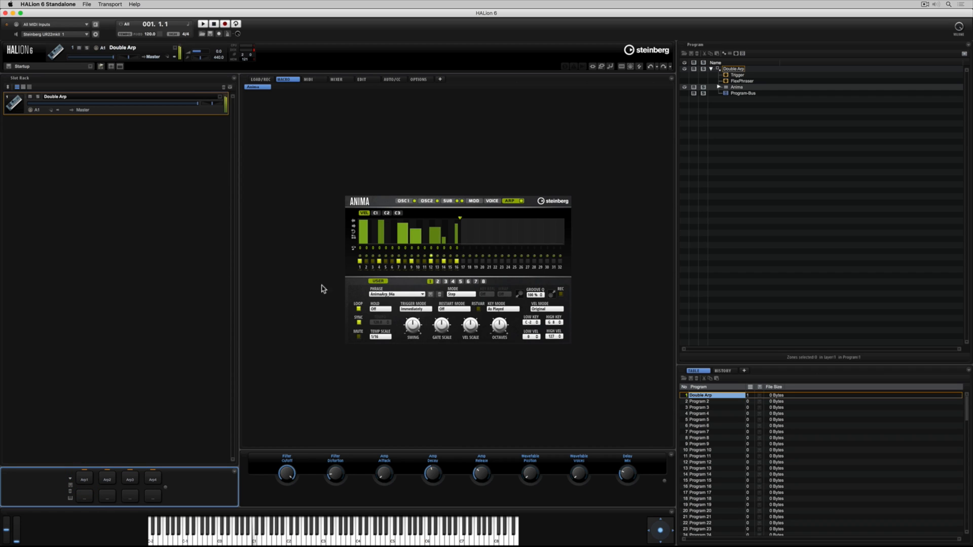
Return the Anima macro page to the first oscillator's FM Perc Synth 3 wavetable
{"action": "left_click", "coordinate": [403, 201]}
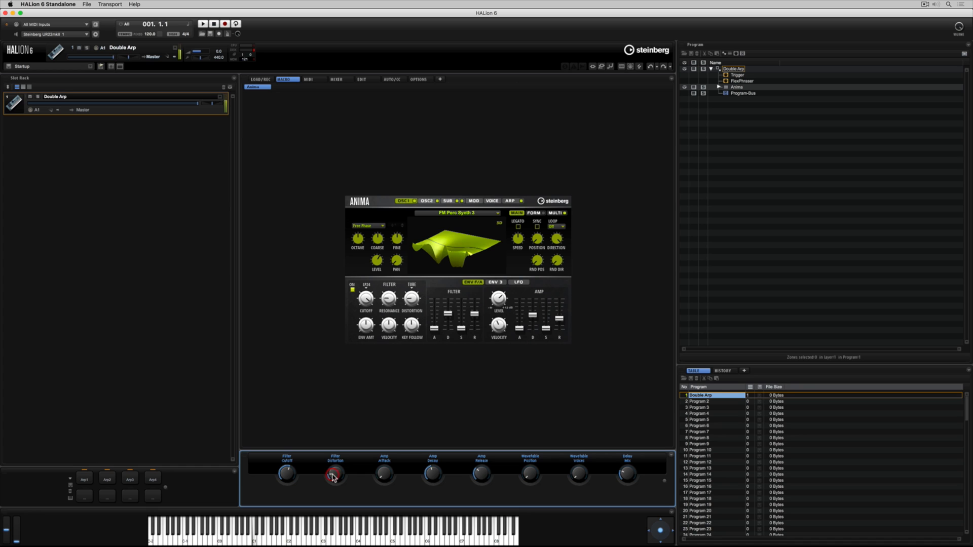
{"action": "mouse_move", "coordinate": [396, 462]}
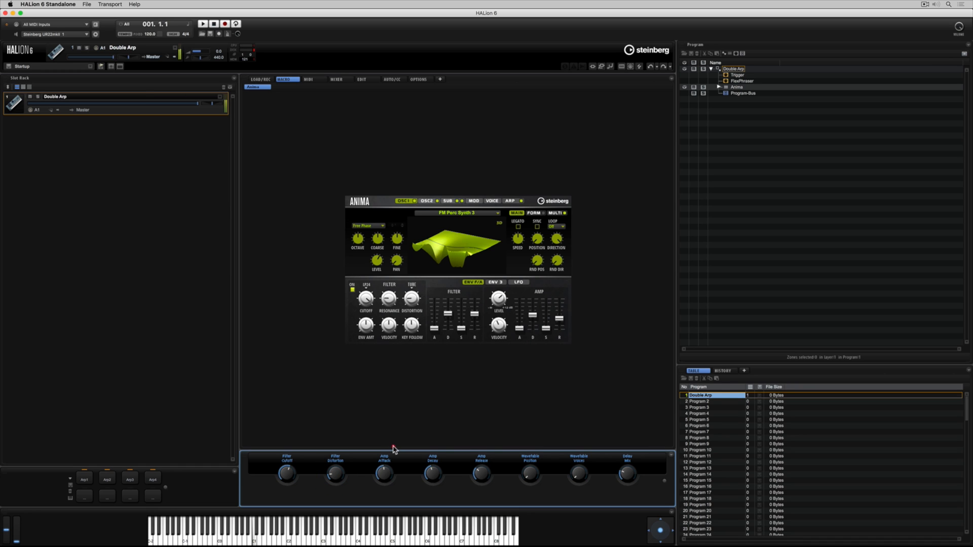
{"action": "mouse_move", "coordinate": [620, 486]}
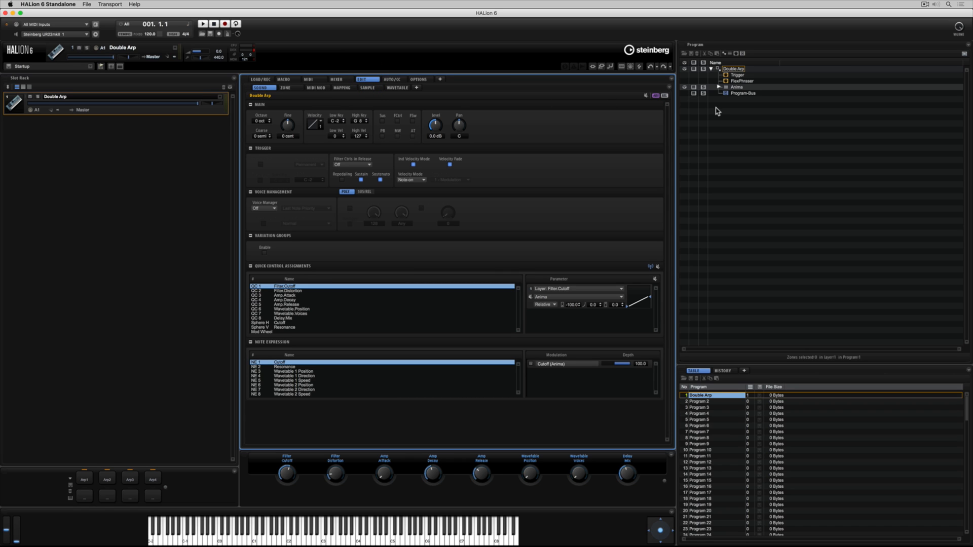
Expand the Anima layer, view its FlexPhraser, then compare with the macro page arpeggiator
{"action": "left_click", "coordinate": [720, 87]}
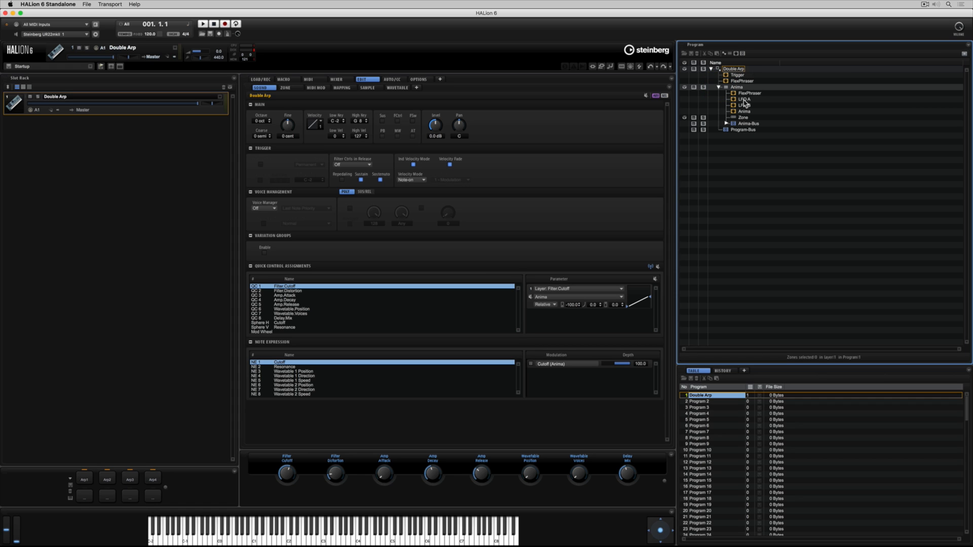
{"action": "left_click", "coordinate": [748, 93]}
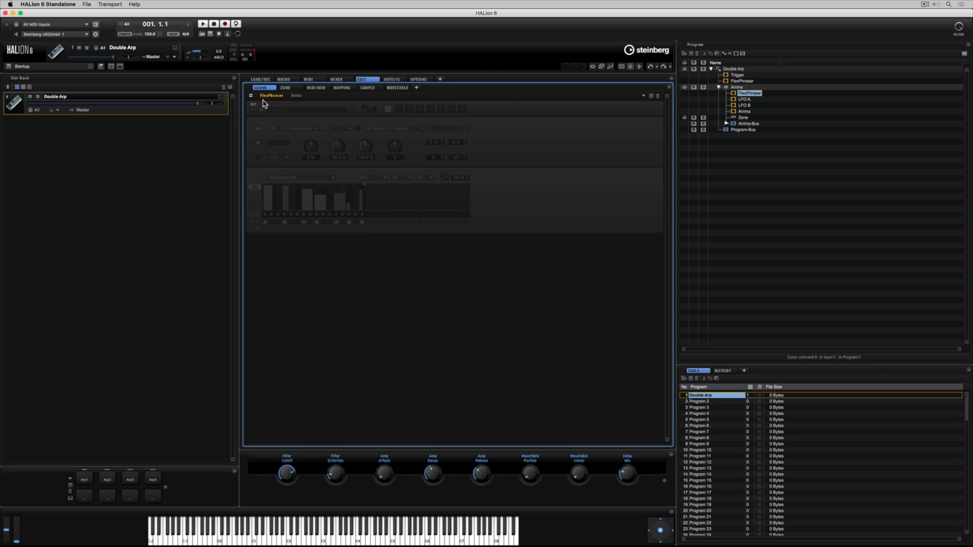
{"action": "left_click", "coordinate": [288, 79]}
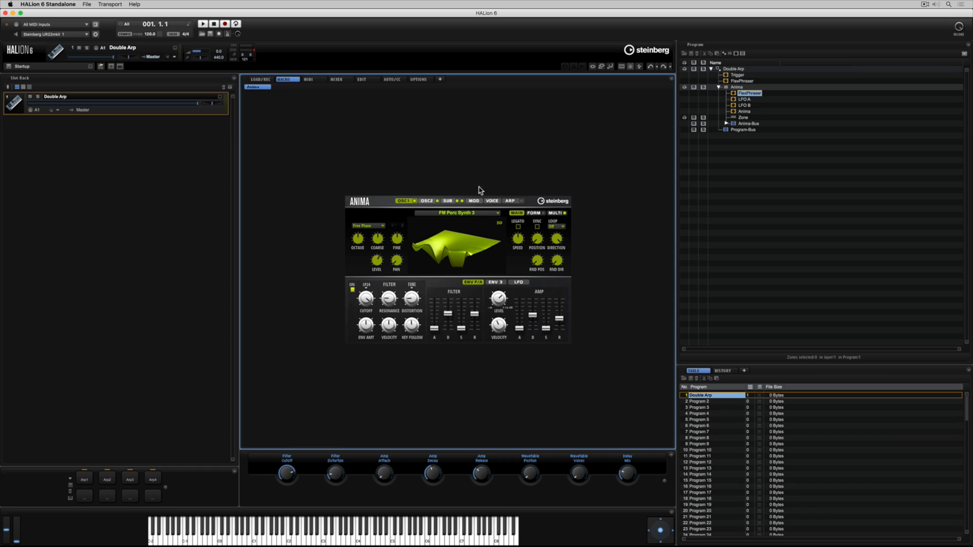
{"action": "left_click", "coordinate": [509, 200]}
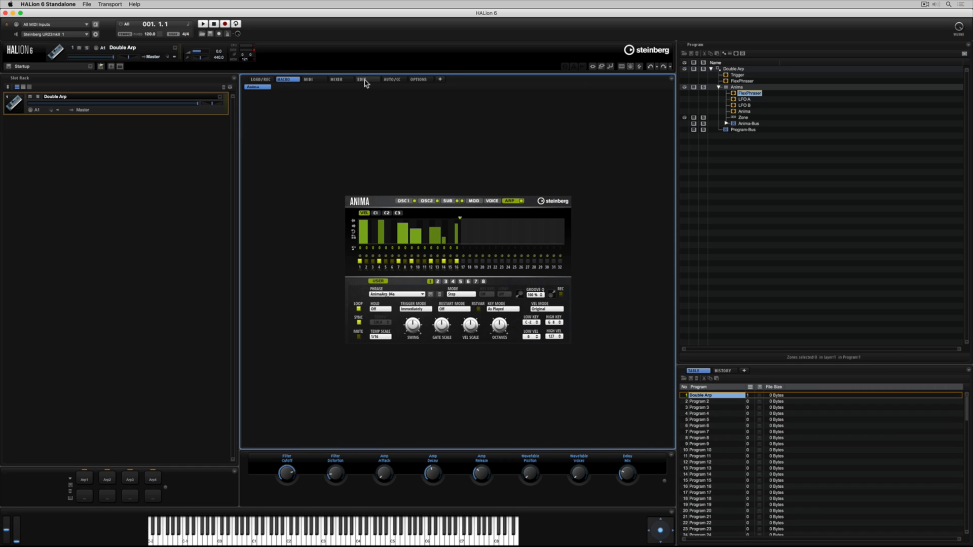
Go back to the Edit page and select the Anima script component in the program tree
{"action": "left_click", "coordinate": [363, 79]}
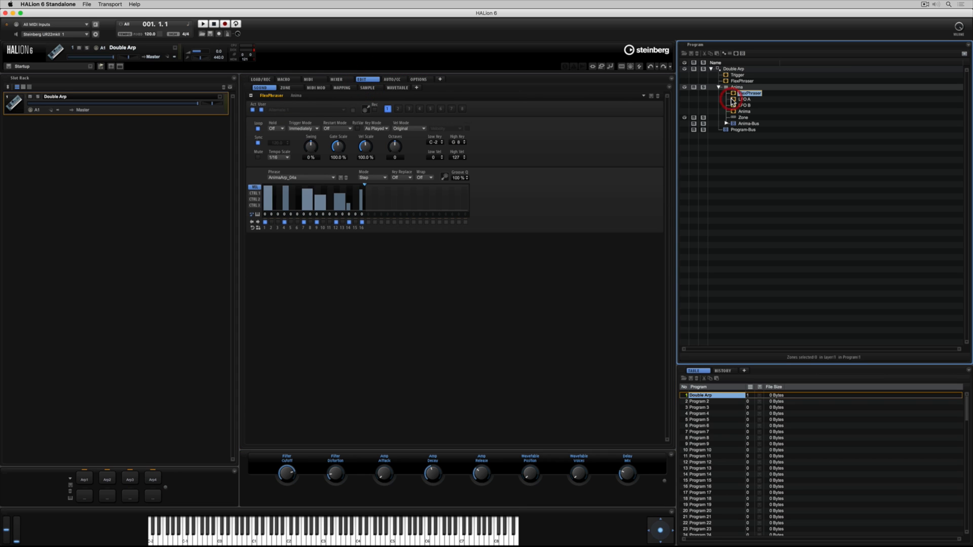
{"action": "left_click", "coordinate": [742, 99]}
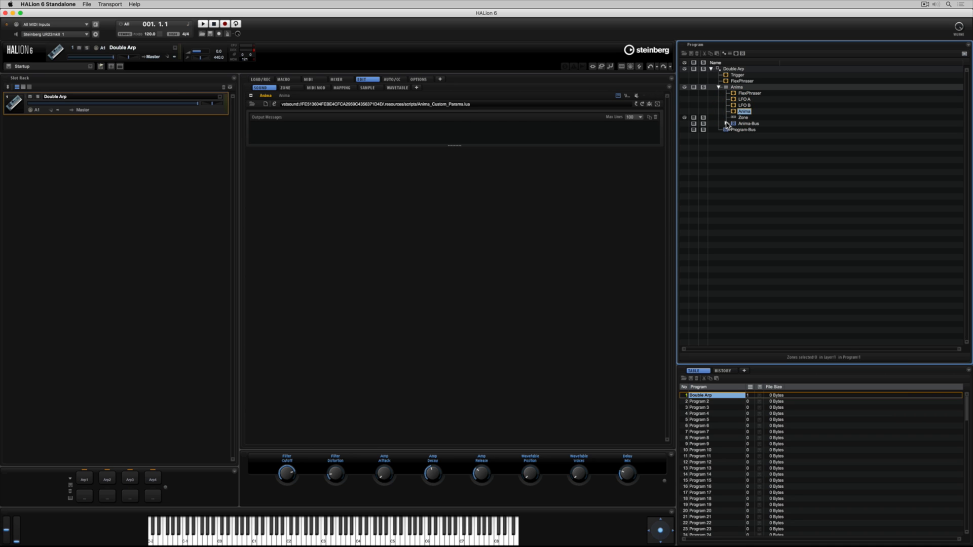
Expand Anima-Bus and inspect its Studio EQ, Compressor and Multi Delay effects
{"action": "left_click", "coordinate": [725, 122]}
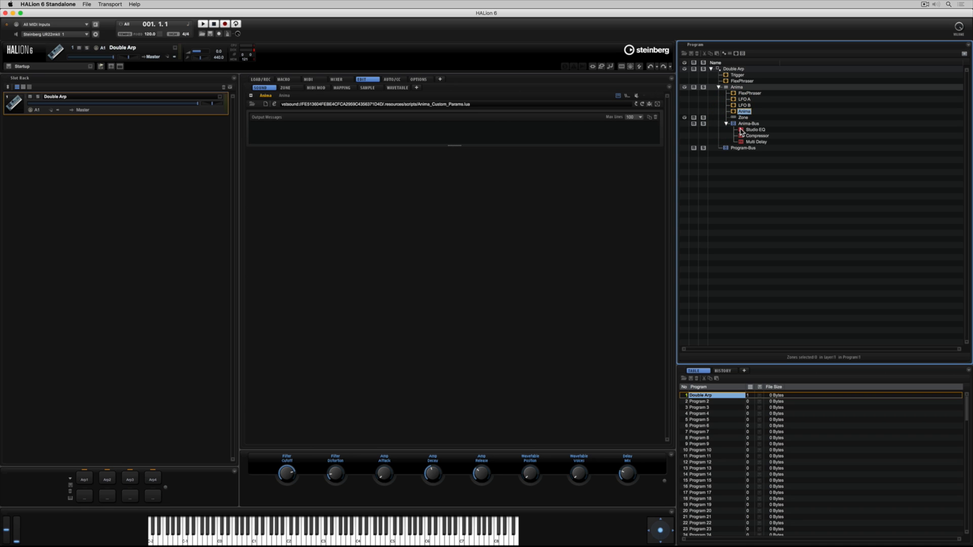
{"action": "left_click", "coordinate": [752, 130]}
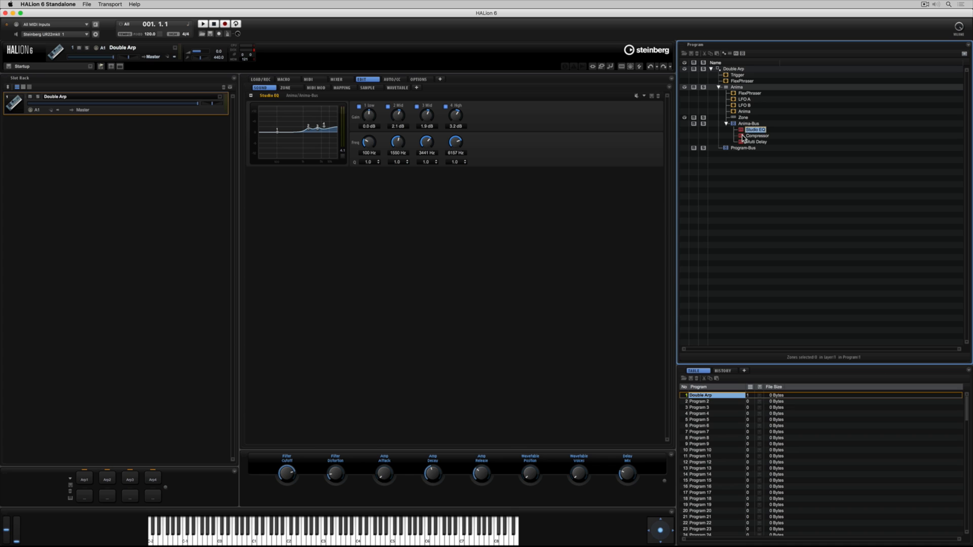
{"action": "left_click", "coordinate": [756, 135]}
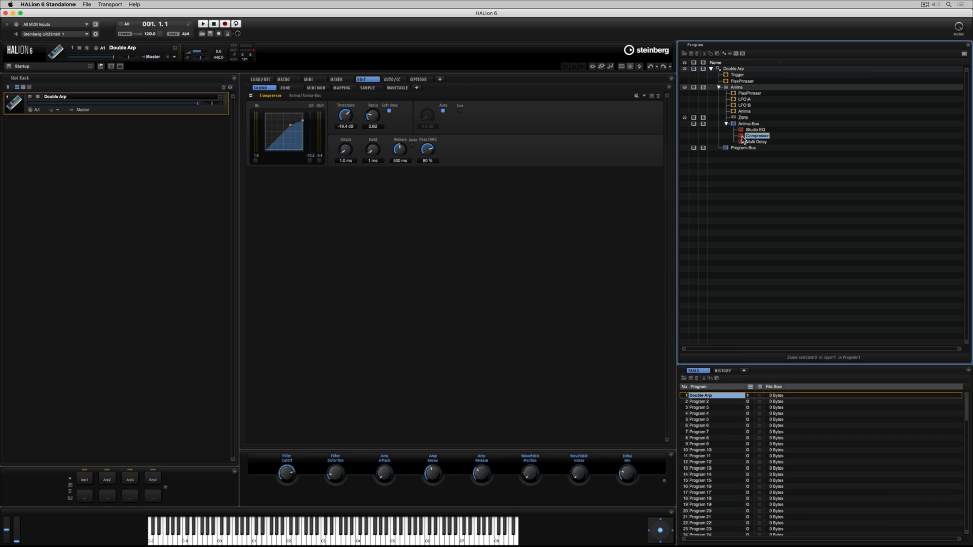
{"action": "left_click", "coordinate": [757, 141]}
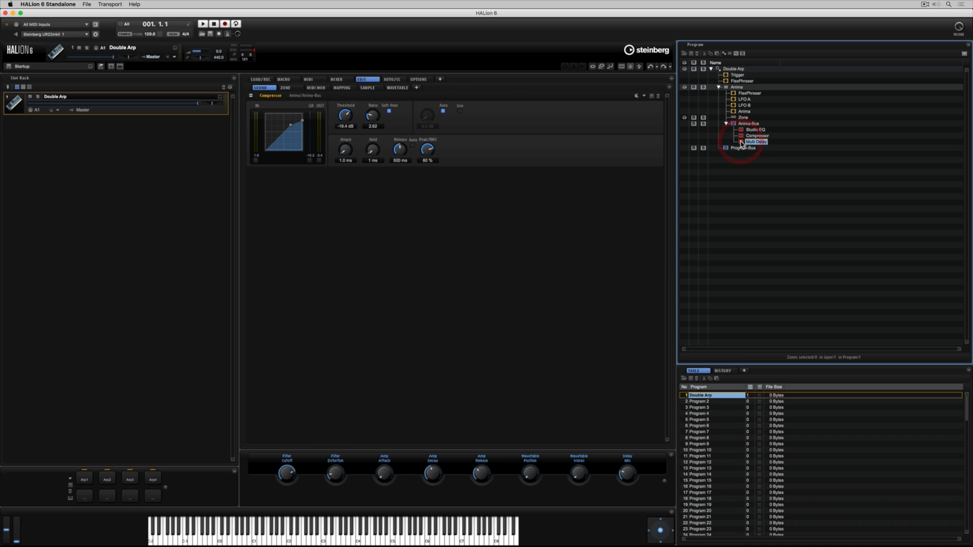
{"action": "left_click", "coordinate": [756, 141]}
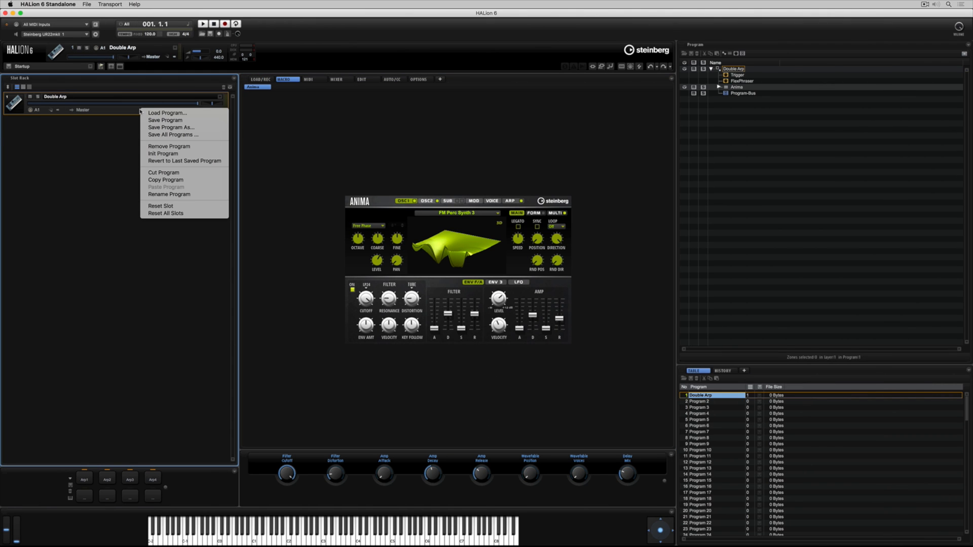
{"action": "mouse_move", "coordinate": [171, 127]}
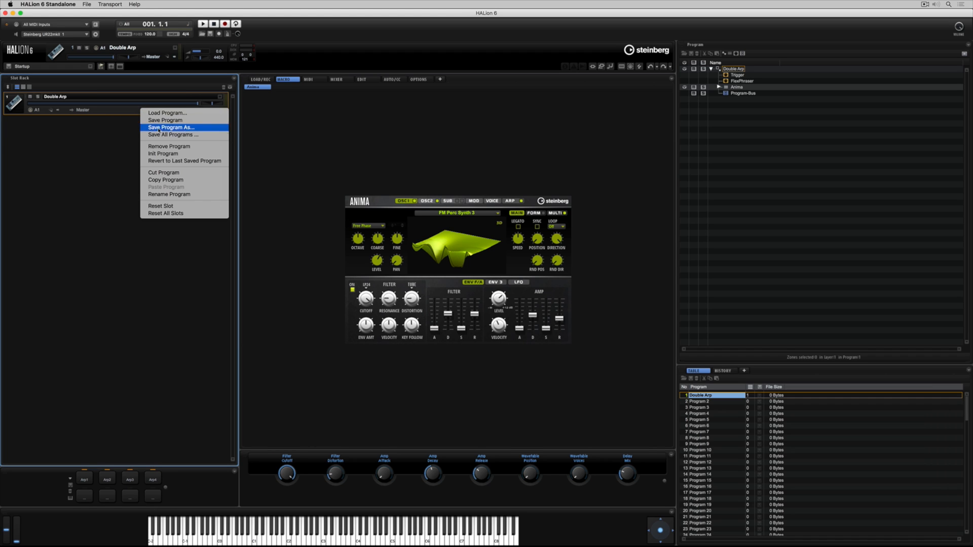
{"action": "mouse_move", "coordinate": [168, 147]}
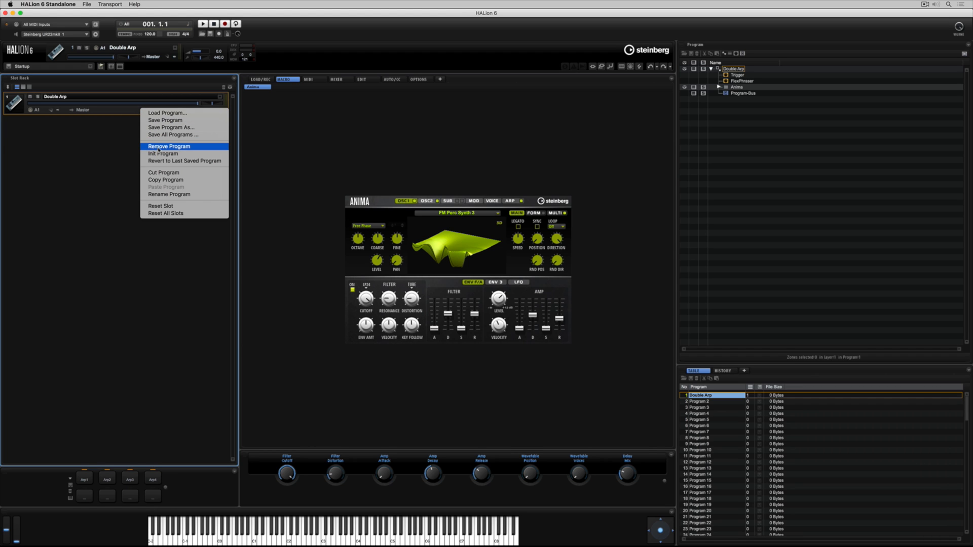
{"action": "left_click", "coordinate": [168, 146]}
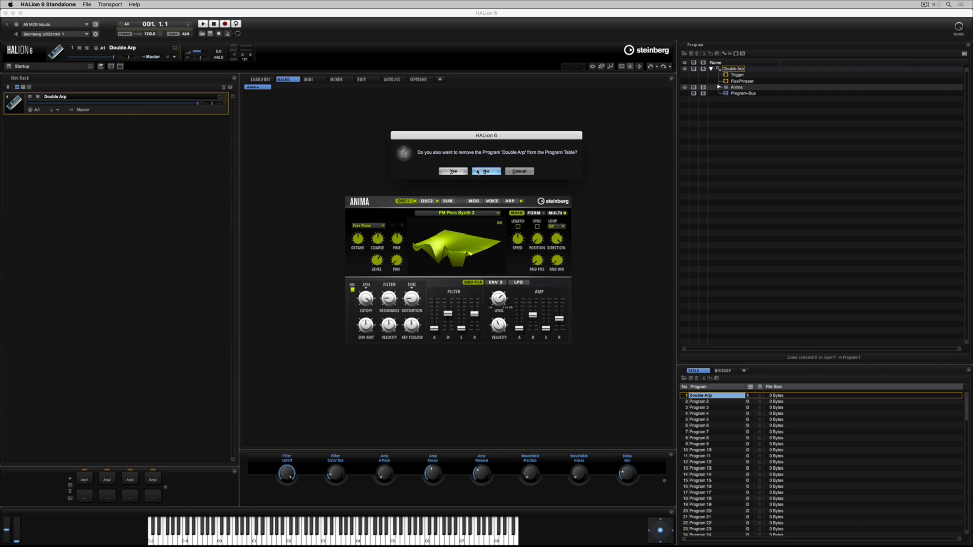
{"action": "left_click", "coordinate": [486, 170]}
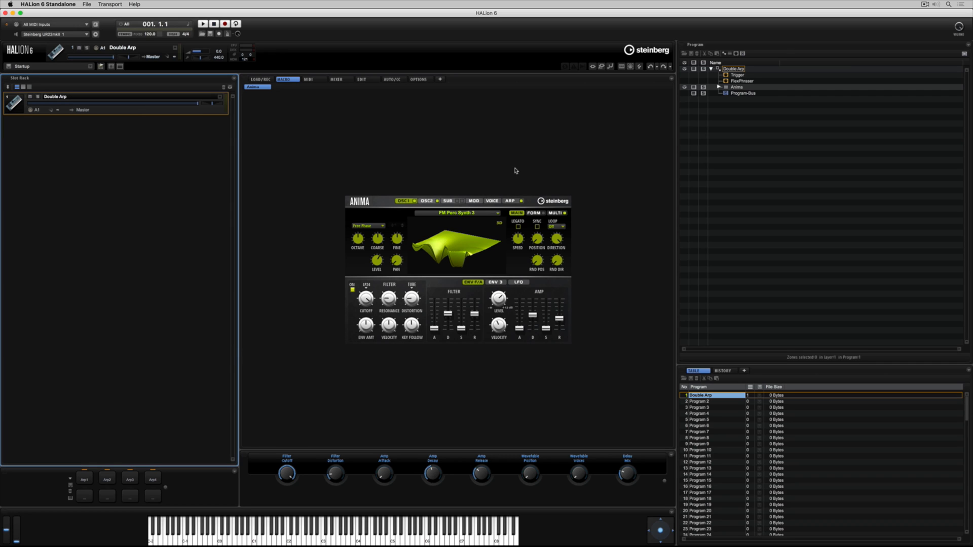
{"action": "mouse_move", "coordinate": [123, 112]}
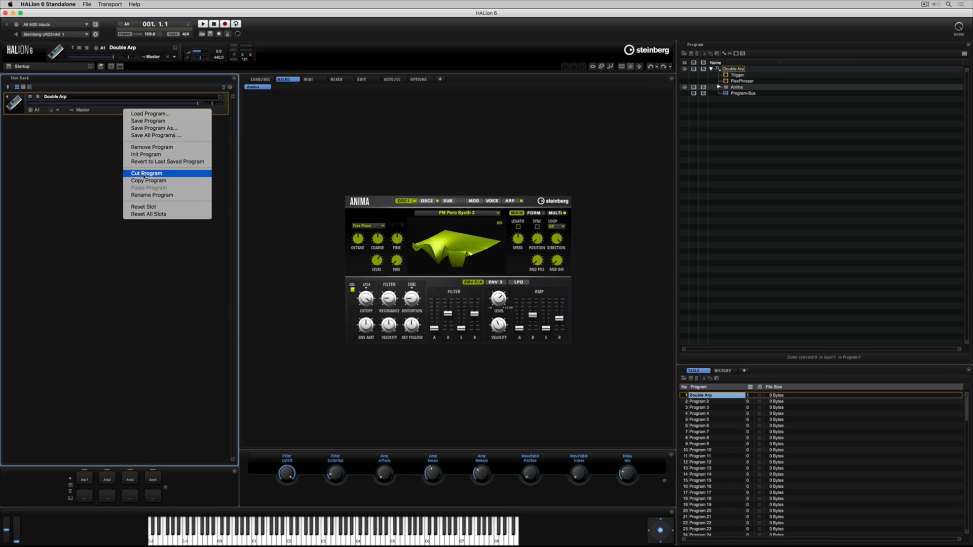
{"action": "left_click", "coordinate": [146, 174]}
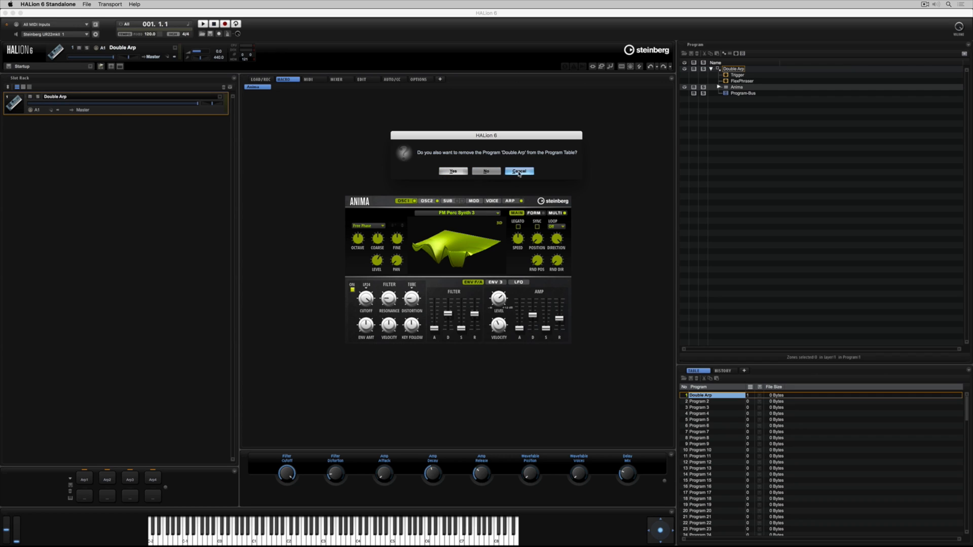
{"action": "left_click", "coordinate": [519, 170]}
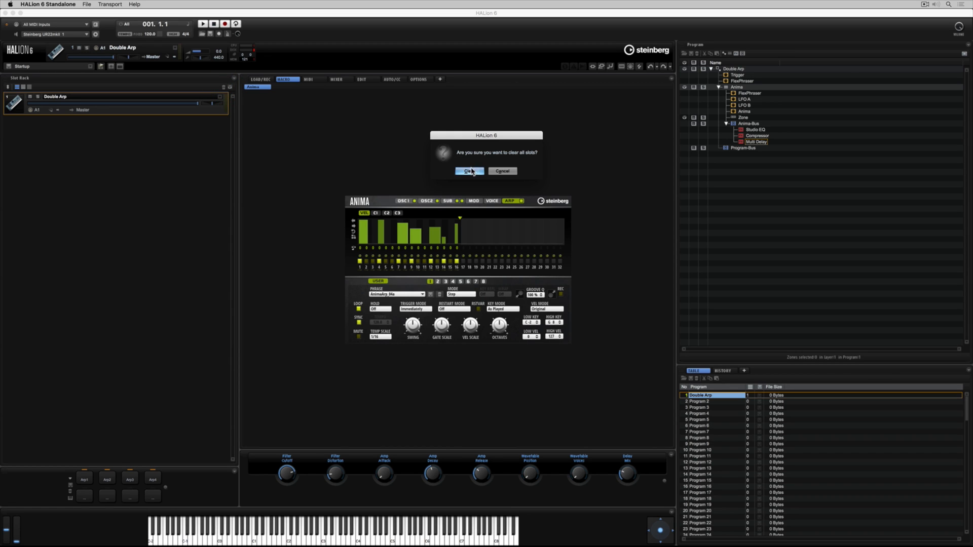
Confirm Reset All Slots, leaving the slot rack empty
{"action": "left_click", "coordinate": [469, 170]}
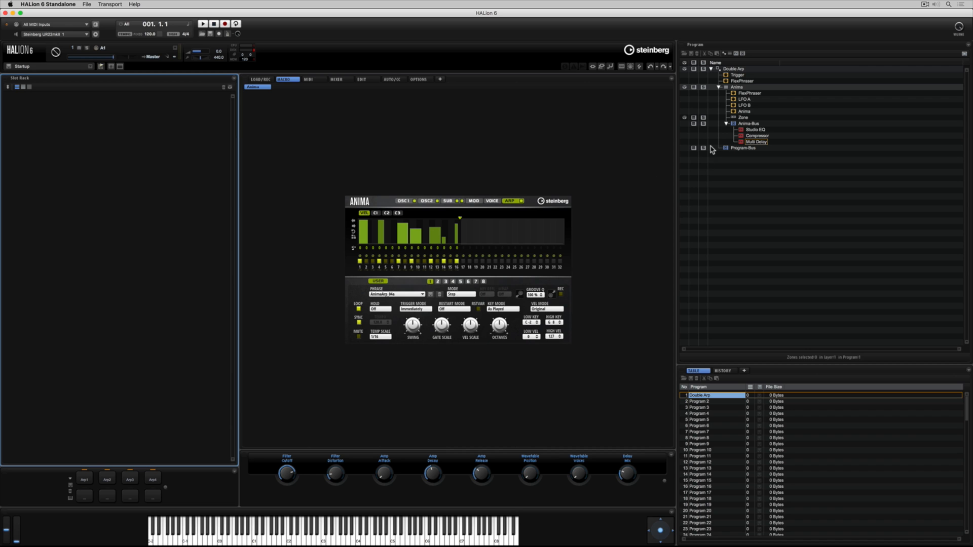
{"action": "mouse_move", "coordinate": [709, 299]}
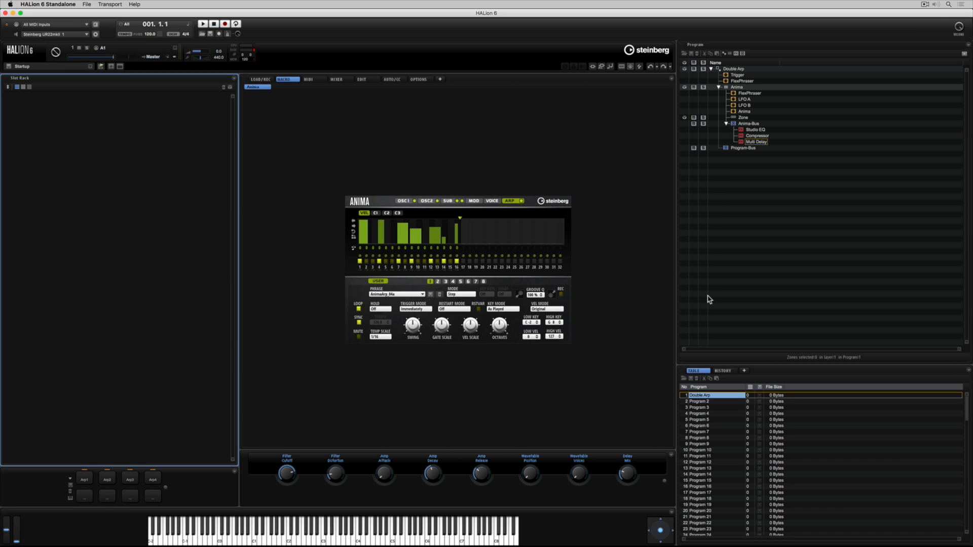